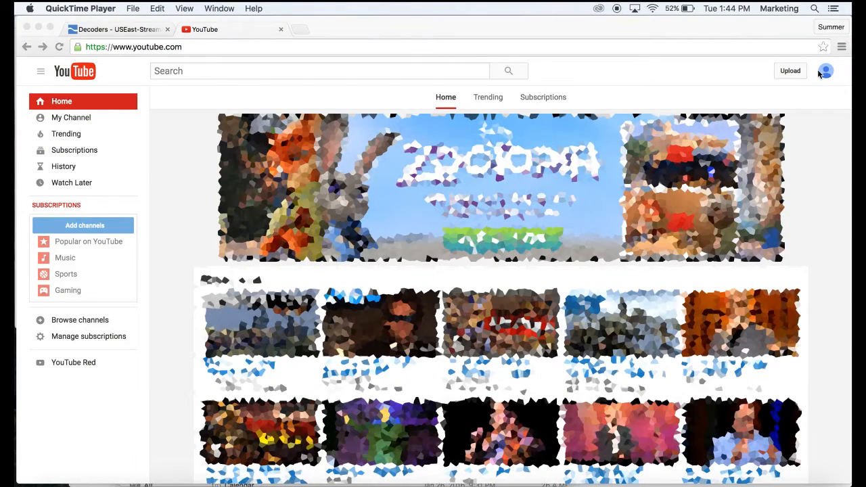
# From the account menu, reach Creator Studio's Live Streaming > Events page, which lists no upcoming events.
pyautogui.click(825, 71)
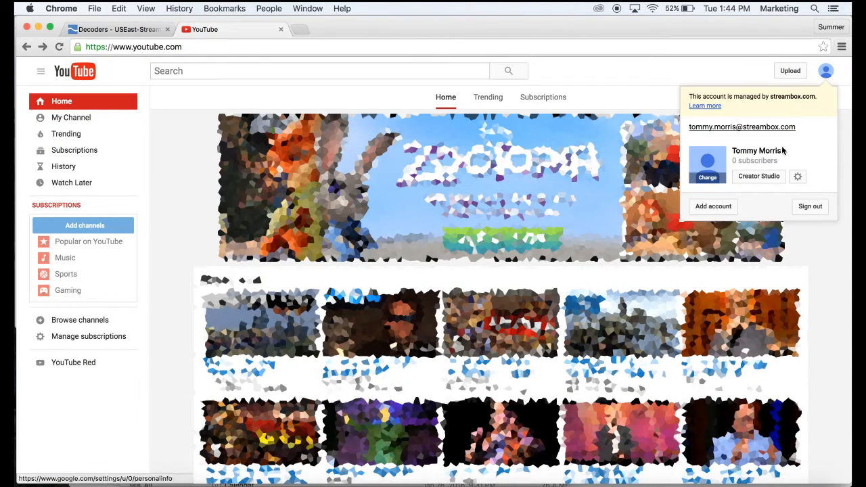
pyautogui.click(758, 176)
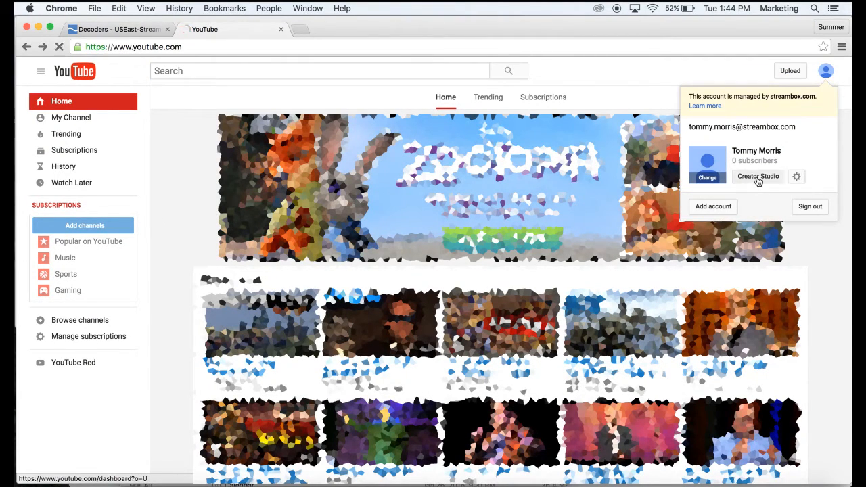
pyautogui.click(758, 176)
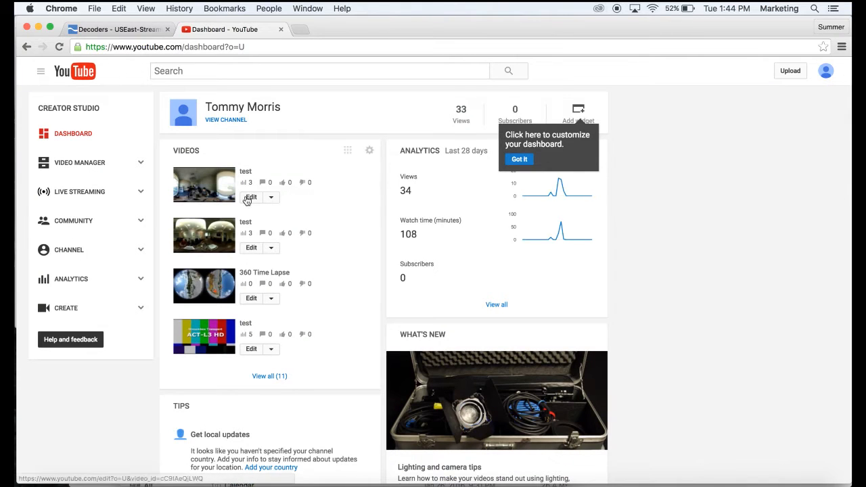
pyautogui.click(78, 192)
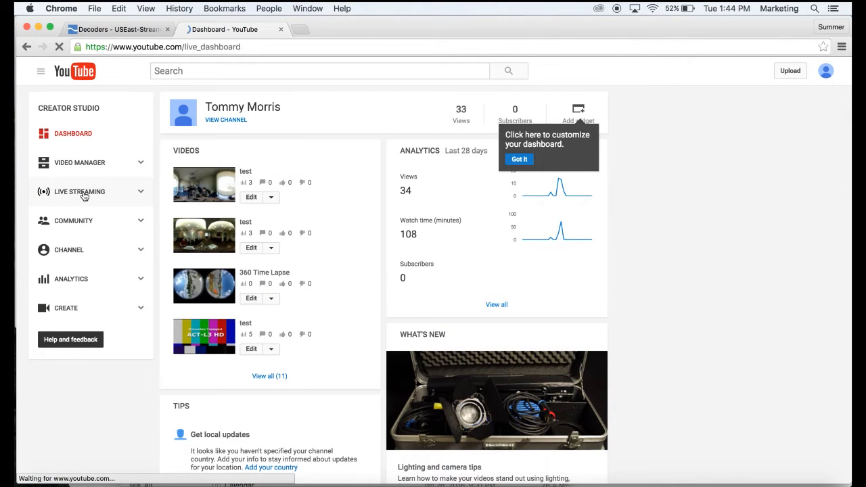
pyautogui.click(78, 192)
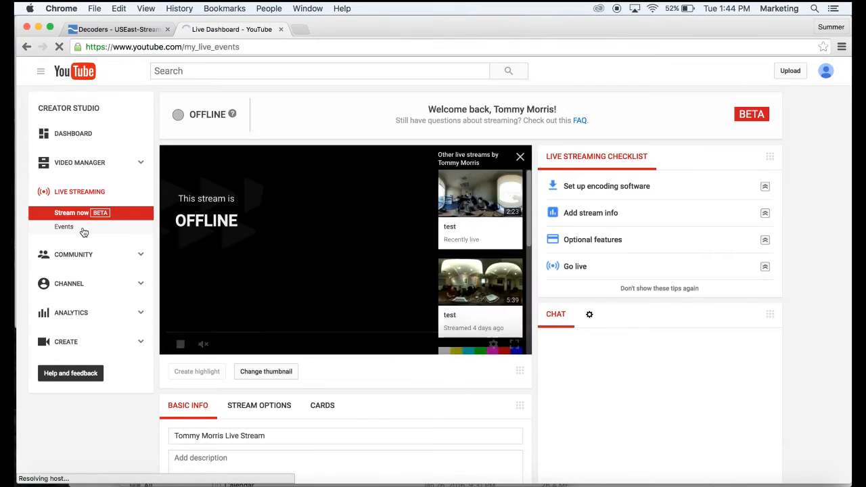
pyautogui.click(64, 228)
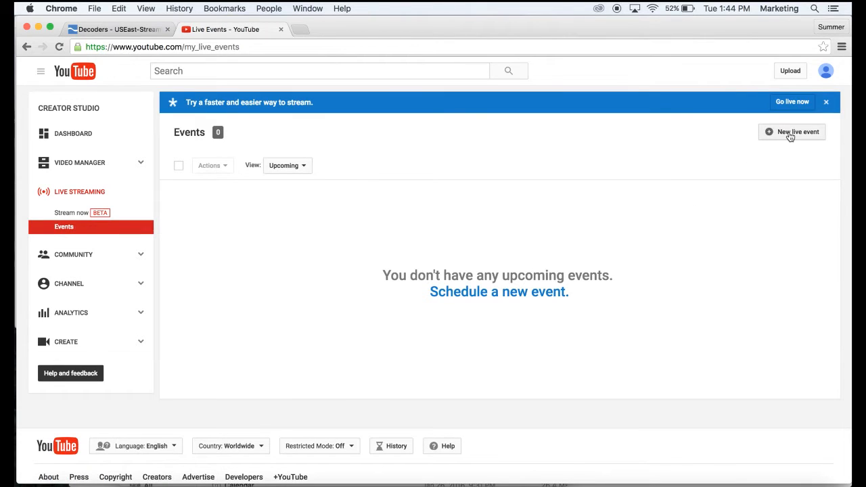
# Start a new live event titled 'test' with its start time changed to 1:46.
pyautogui.click(791, 131)
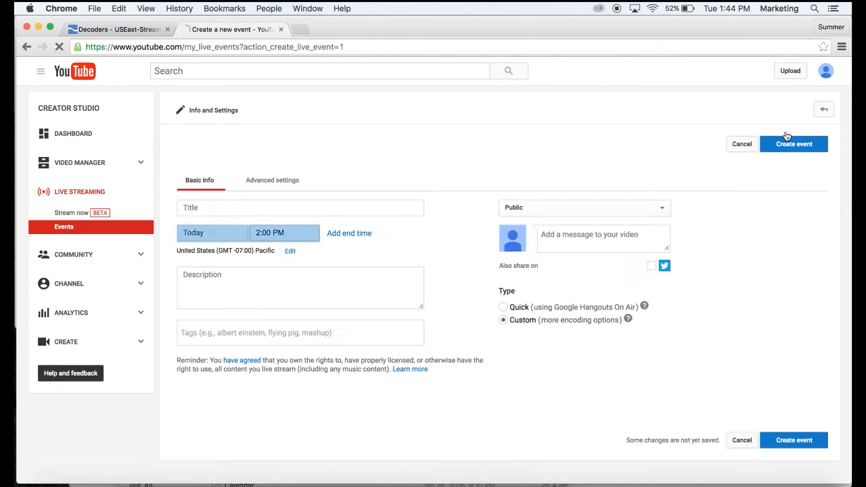
pyautogui.write('te')
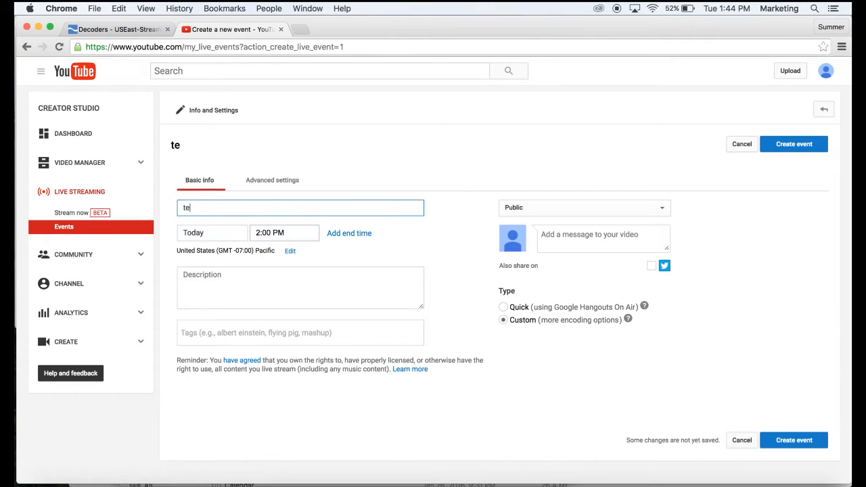
pyautogui.click(284, 233)
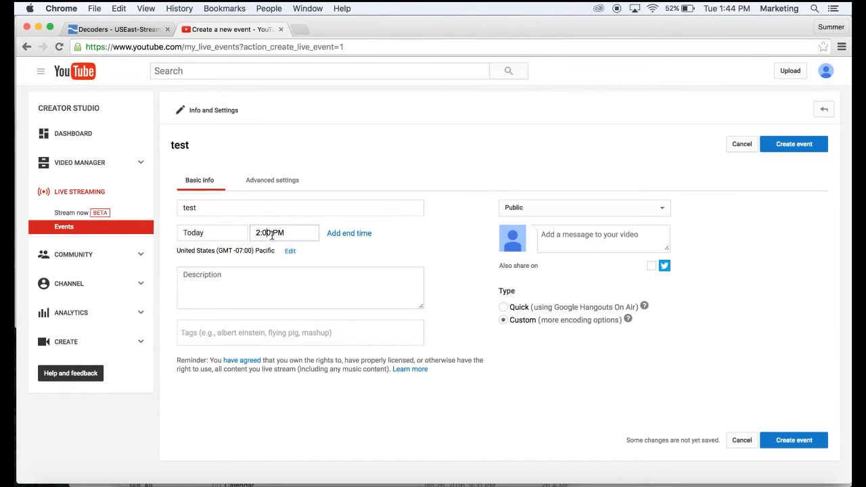
pyautogui.tripleClick(269, 232)
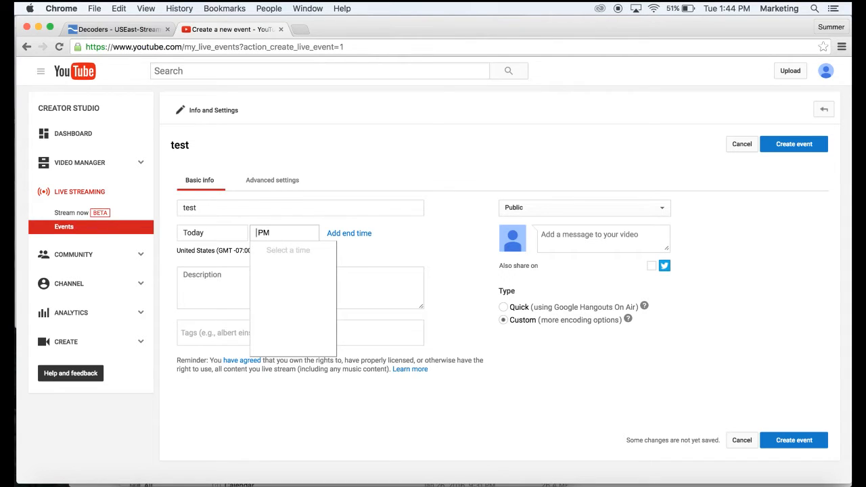
pyautogui.write('1:46')
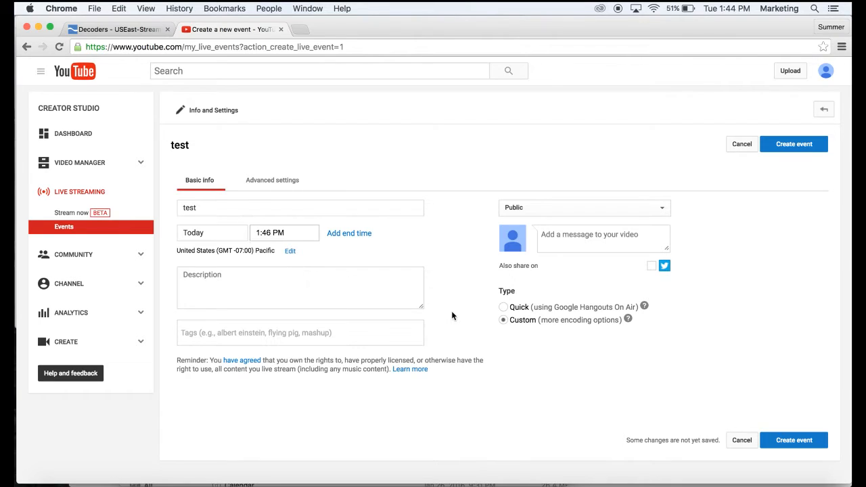
pyautogui.moveTo(247, 168)
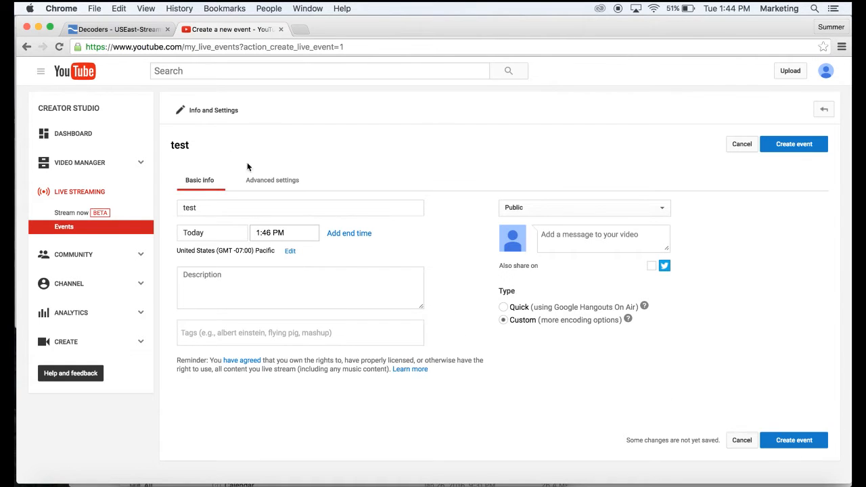
# In Advanced settings mark the stream as 360° and create the event.
pyautogui.scroll(-3)
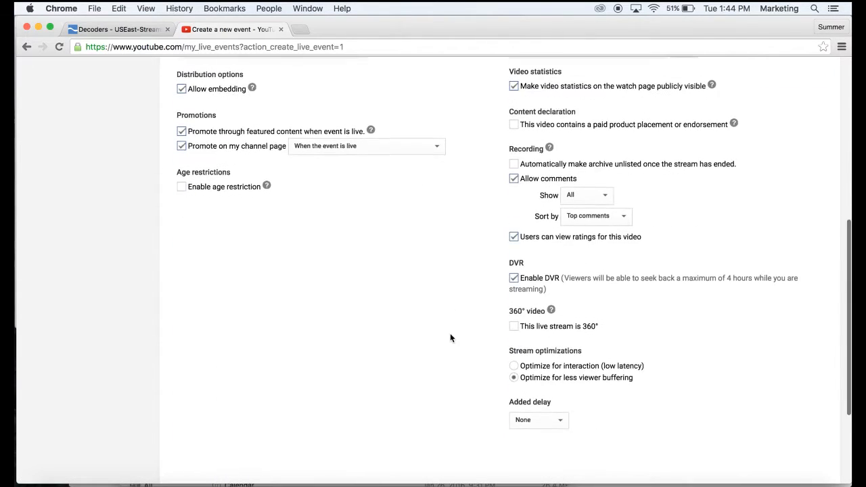
pyautogui.click(514, 319)
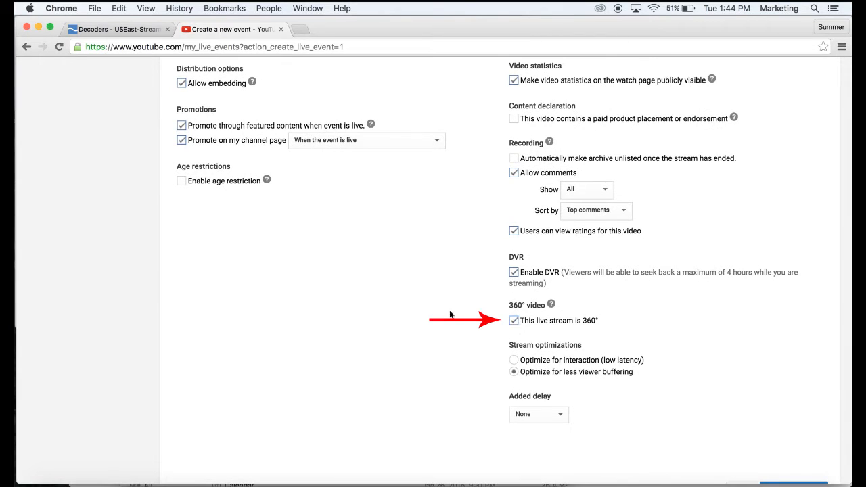
pyautogui.scroll(-3)
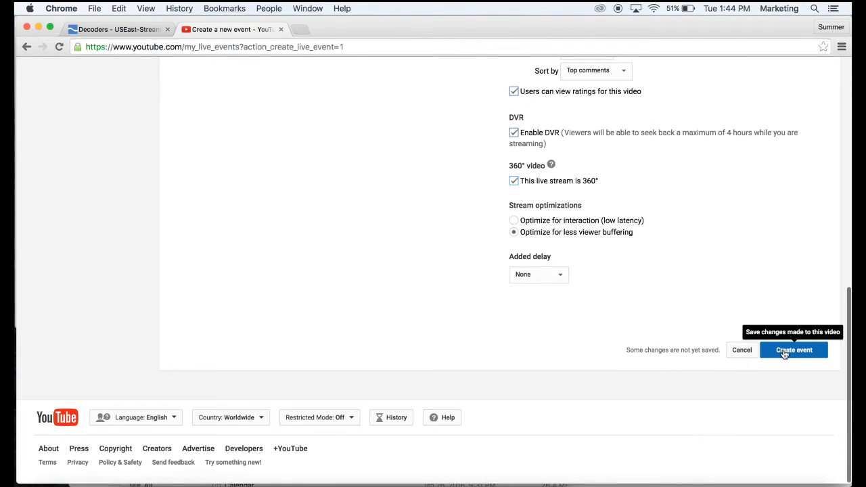
pyautogui.click(793, 349)
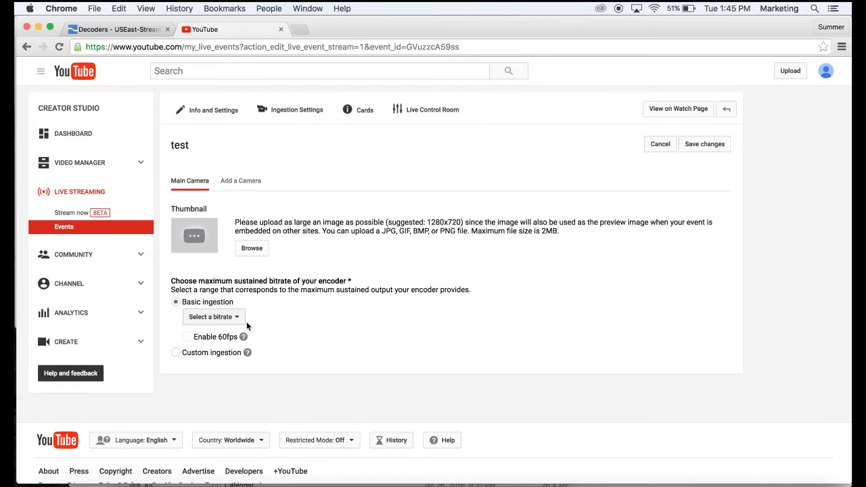
# Choose the 3000 Kbps - 6000 Kbps (1080p) bitrate and select the revealed stream name.
pyautogui.click(213, 316)
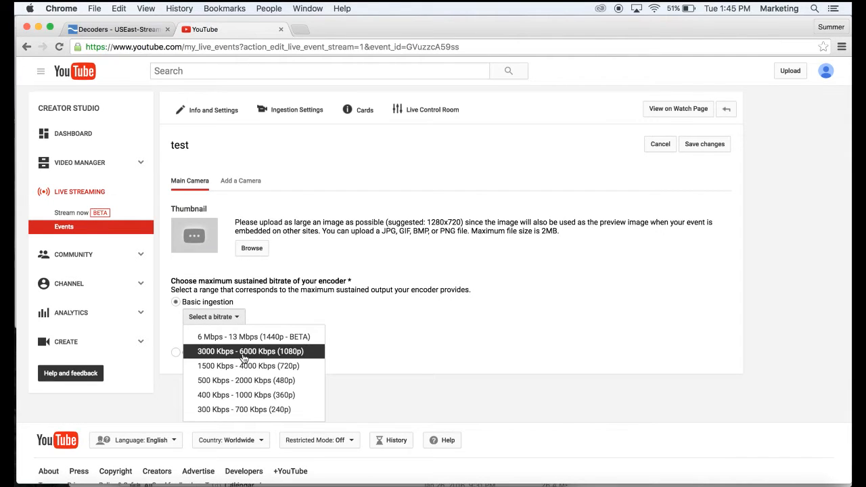
pyautogui.click(249, 351)
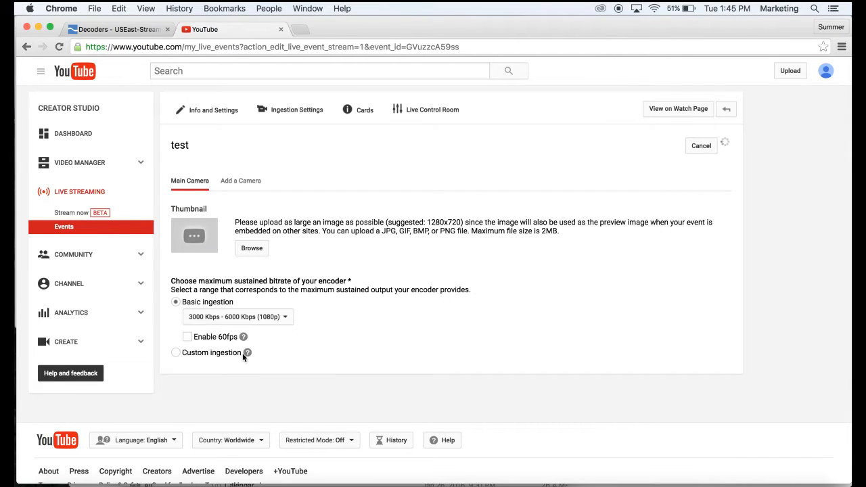
pyautogui.scroll(-3)
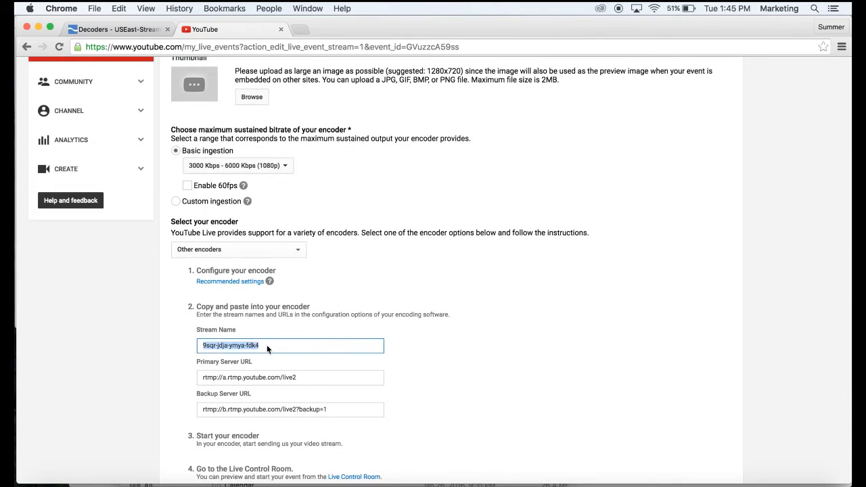
pyautogui.click(117, 30)
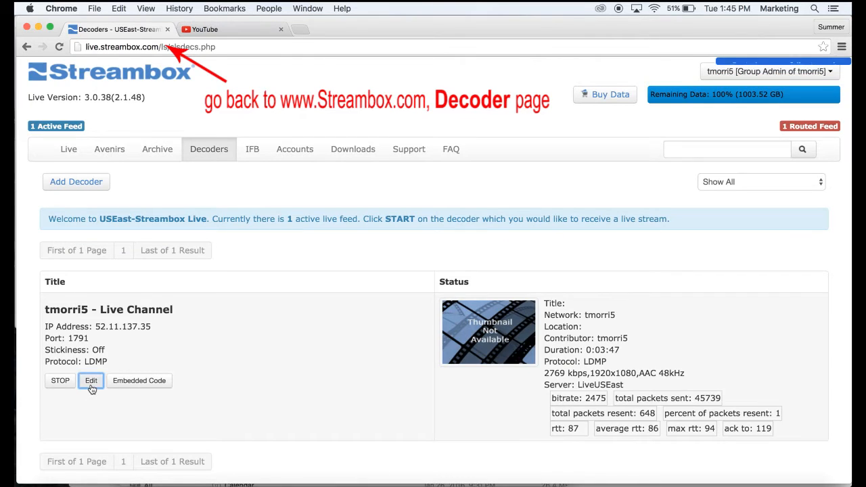
# Save the tmorri5 decoder with YouTube's primary server URL and stream key as custom CDN destination.
pyautogui.click(91, 380)
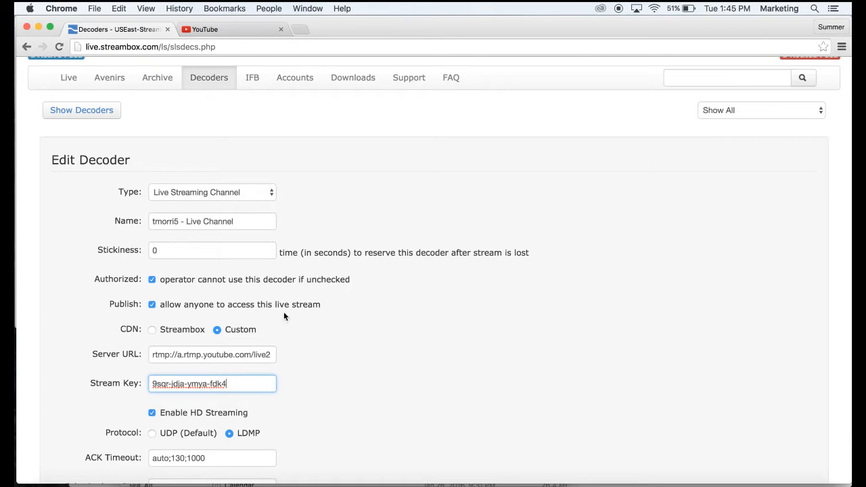
pyautogui.click(230, 30)
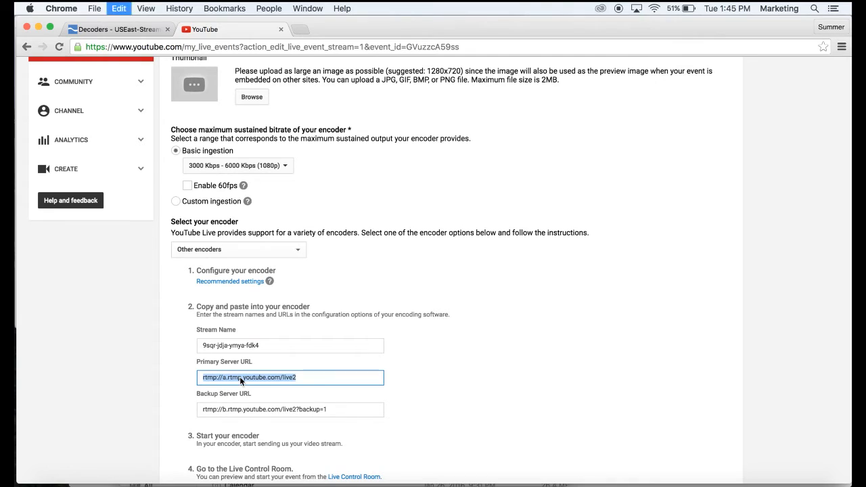
pyautogui.click(119, 30)
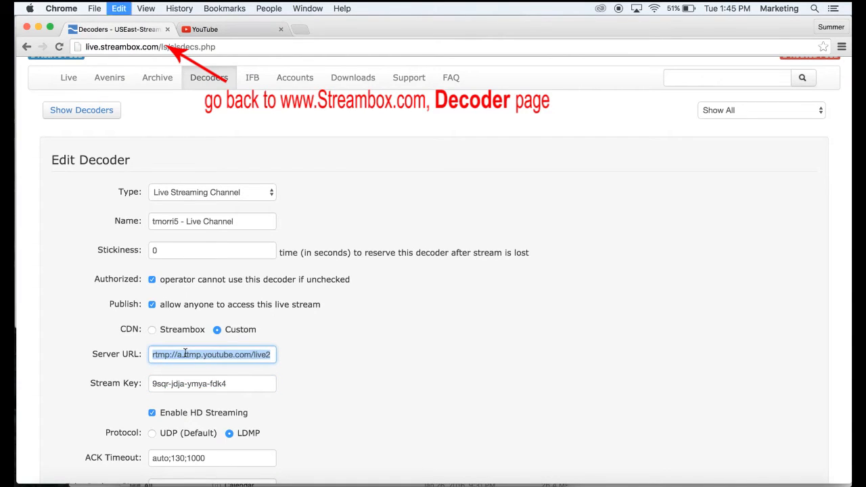
pyautogui.scroll(-3)
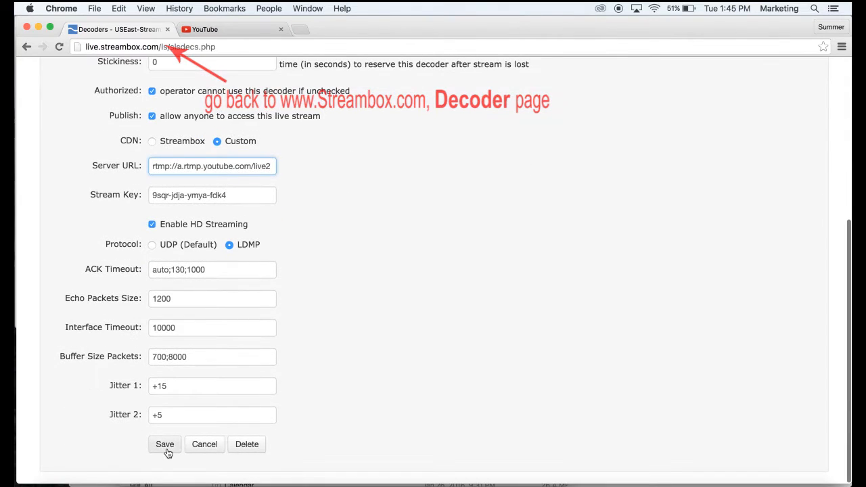
pyautogui.click(165, 444)
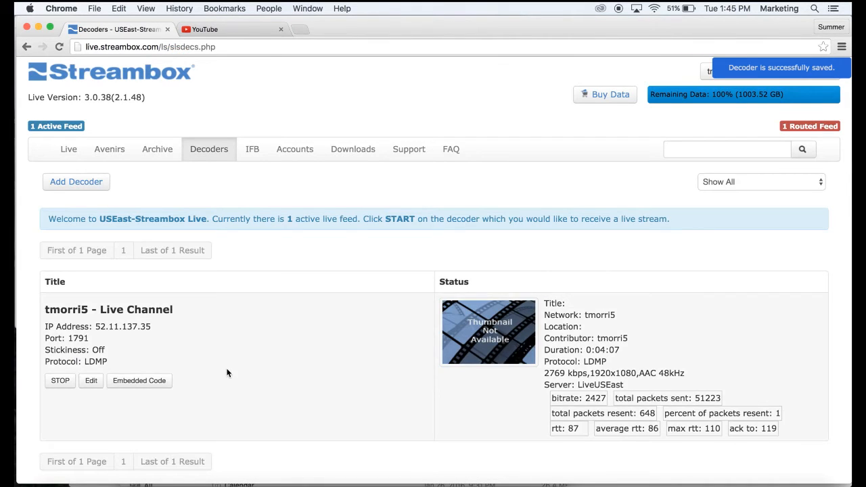
pyautogui.moveTo(157, 357)
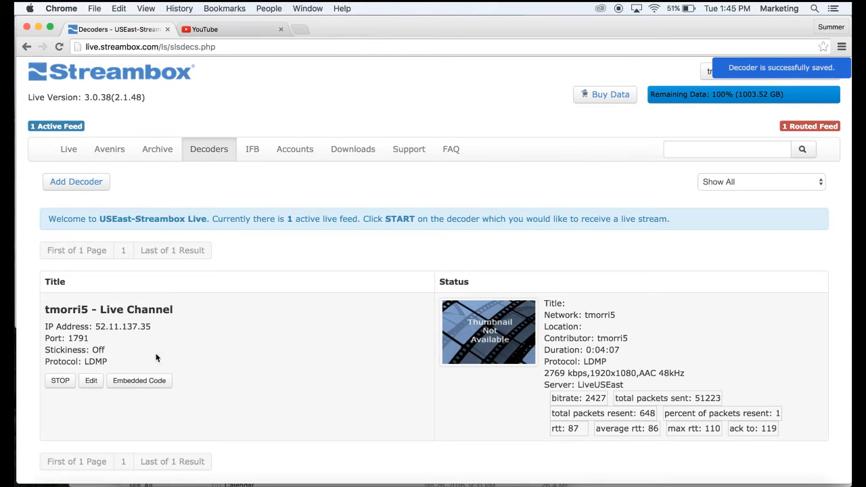
# Enter the test event's Live Control Room and confirm Preview, moving it to the preview stage.
pyautogui.click(230, 29)
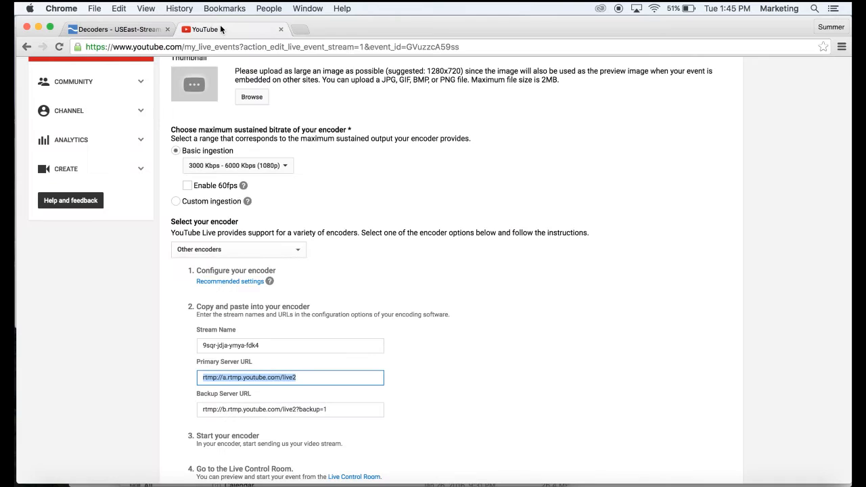
pyautogui.click(354, 303)
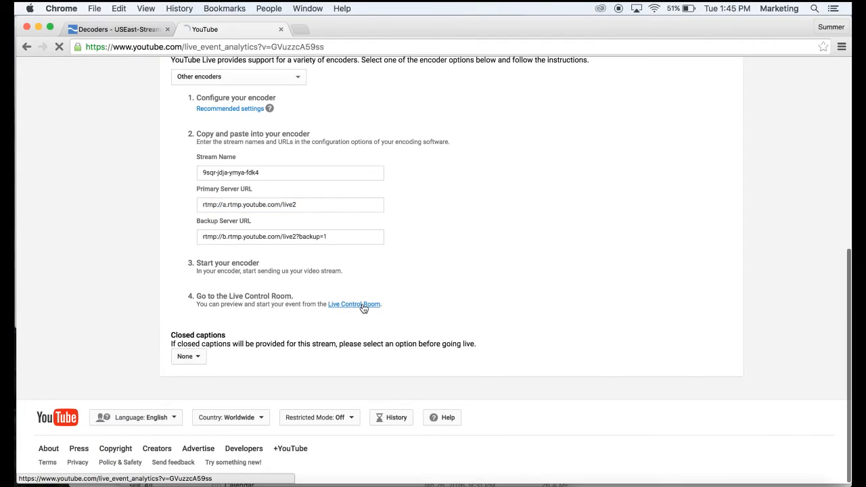
pyautogui.click(355, 304)
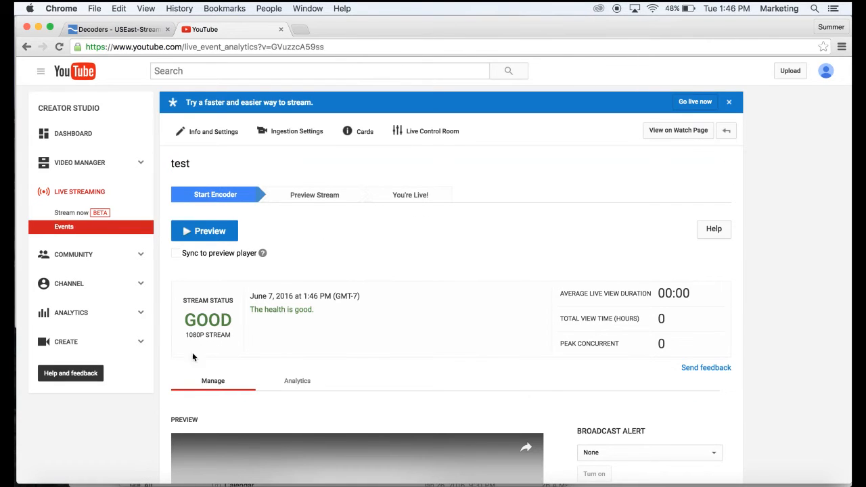
pyautogui.moveTo(209, 231)
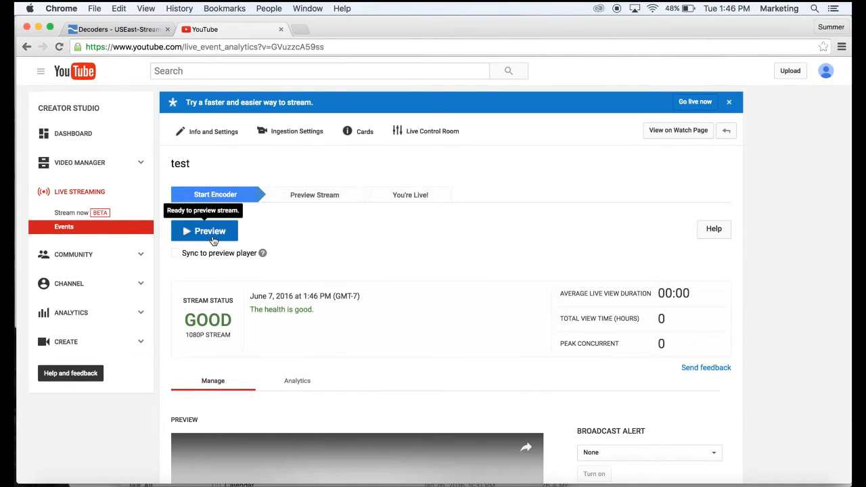
pyautogui.click(209, 230)
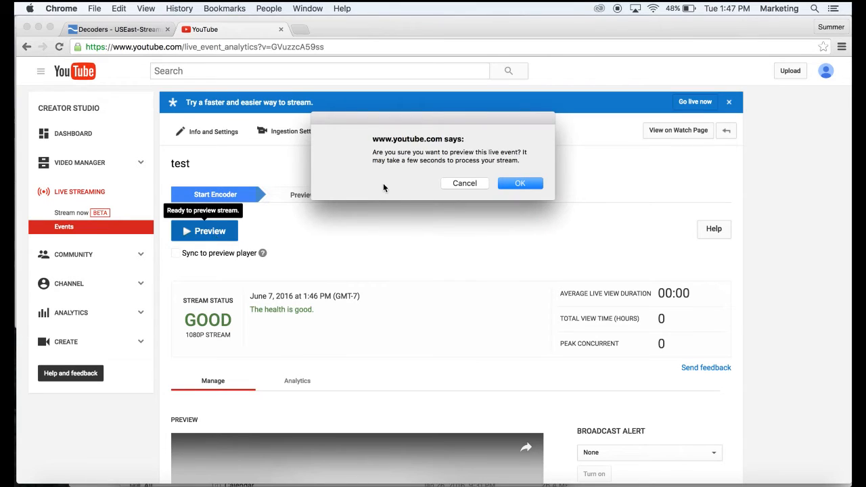
pyautogui.click(520, 182)
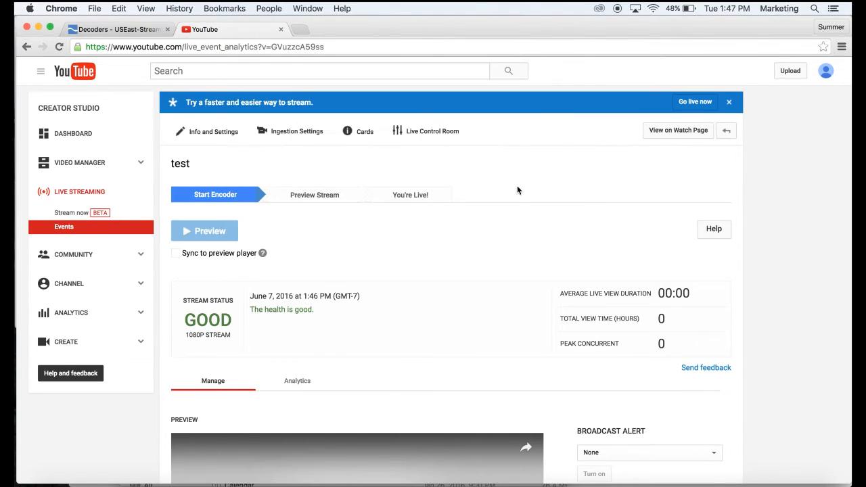
pyautogui.click(204, 230)
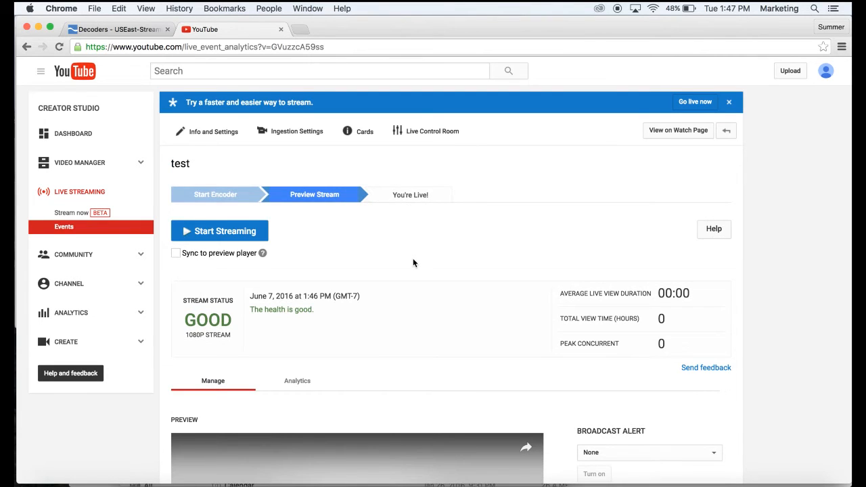
pyautogui.scroll(-3)
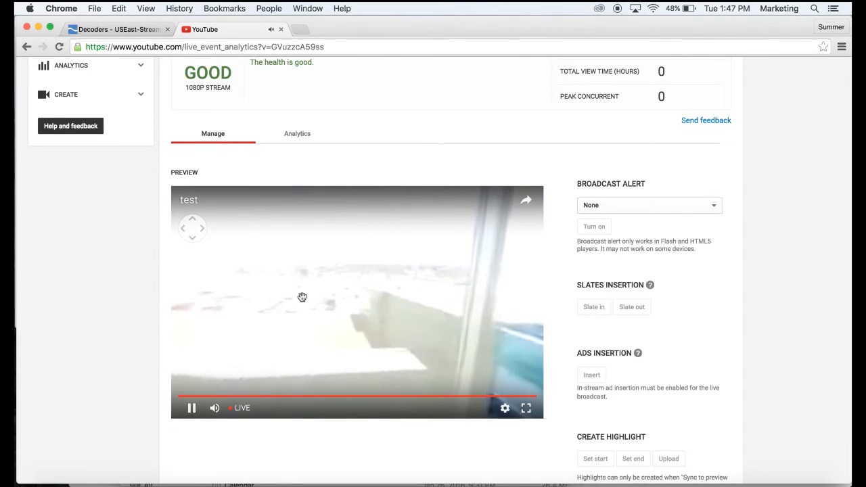
pyautogui.scroll(3)
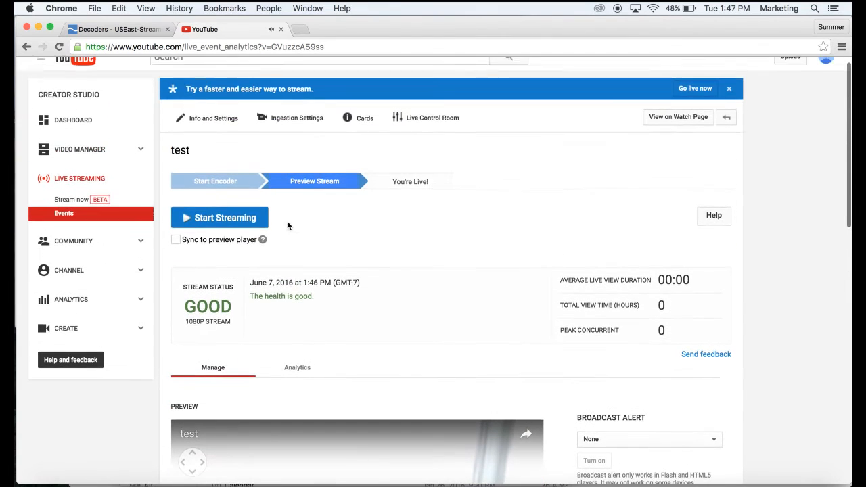
# Start streaming and confirm, making the test event live with its timer running.
pyautogui.click(220, 217)
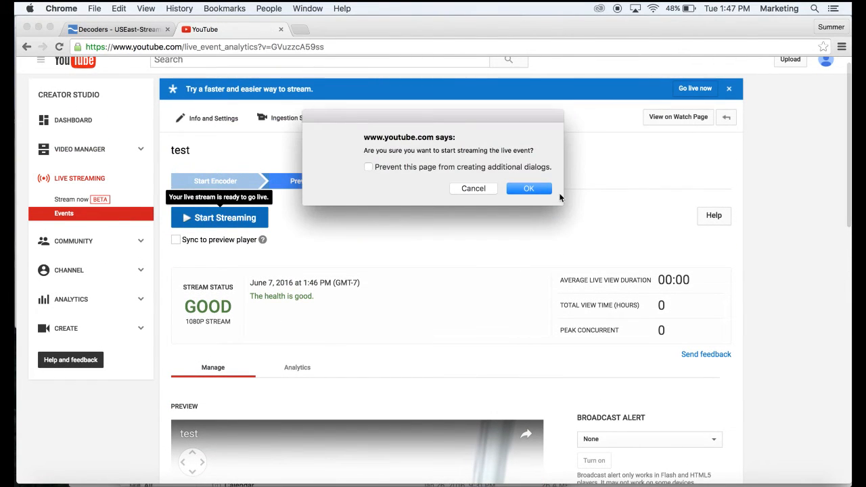
pyautogui.click(527, 188)
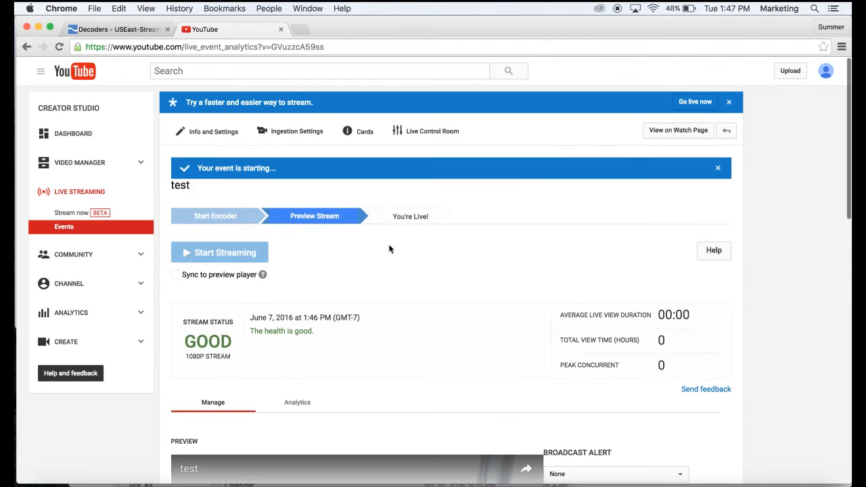
pyautogui.click(219, 253)
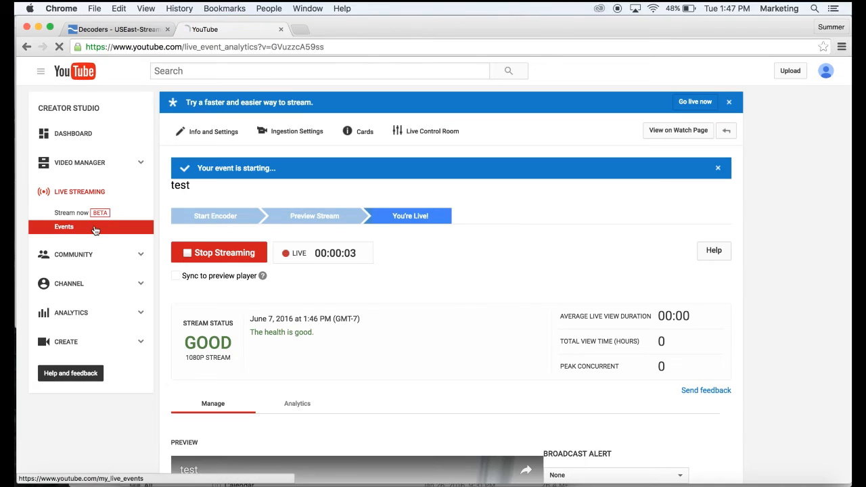
# Filter Events to 'Live now' and open the test event's watch page, playing the 360° office feed.
pyautogui.click(64, 228)
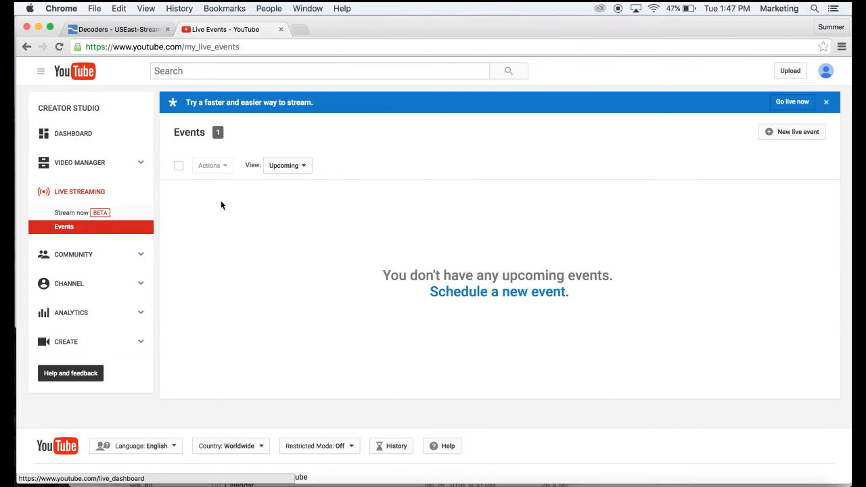
pyautogui.click(286, 165)
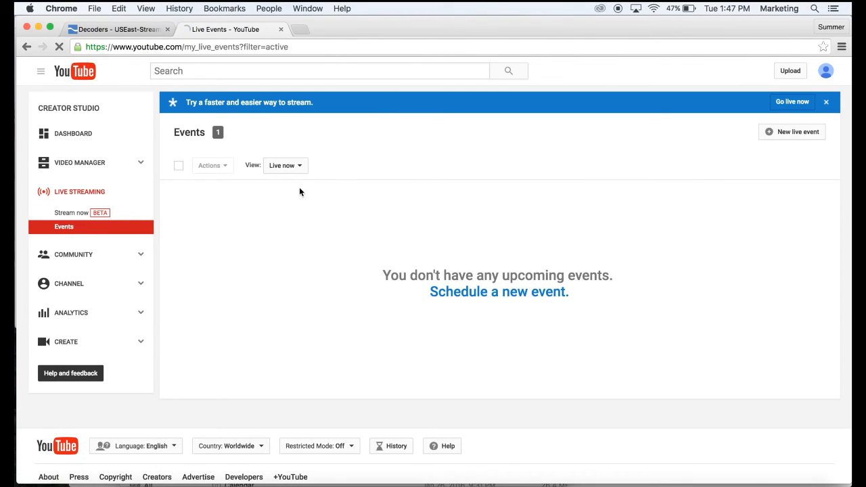
pyautogui.click(64, 227)
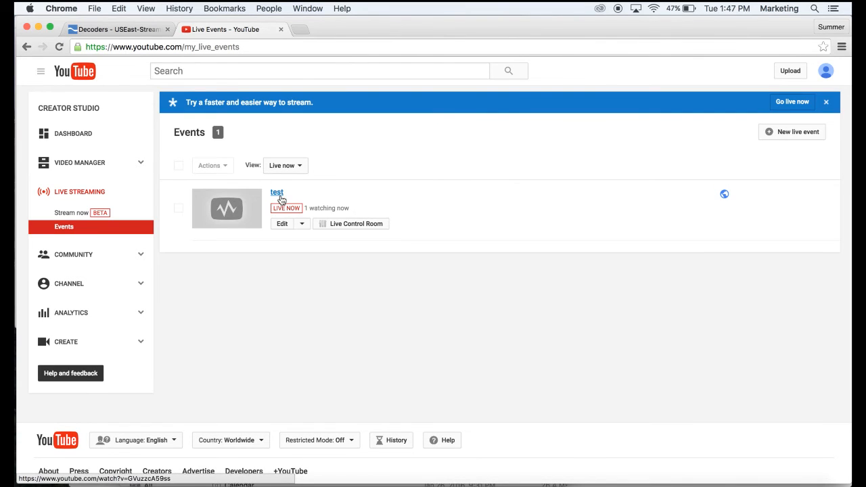
pyautogui.click(276, 192)
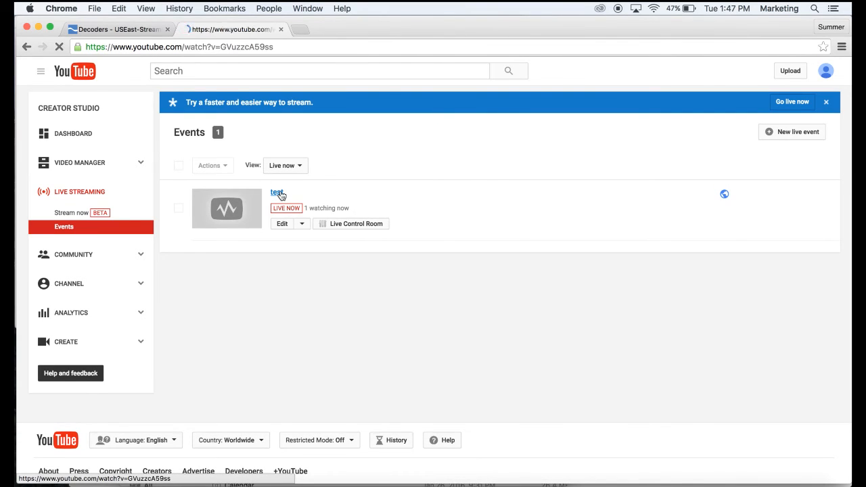
pyautogui.click(276, 192)
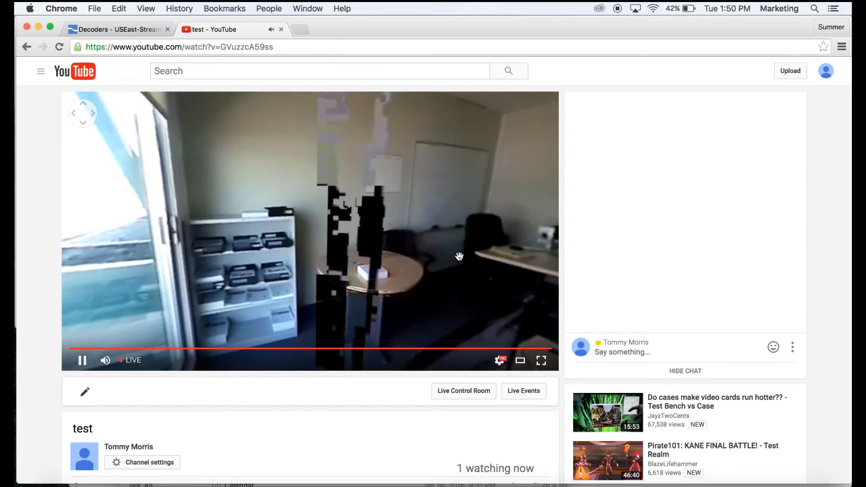